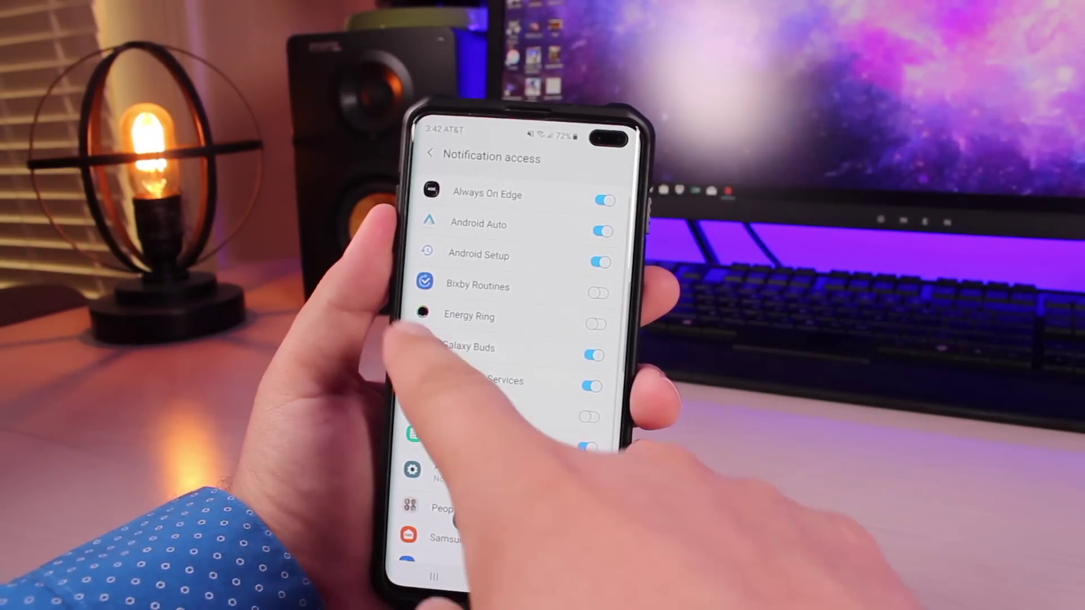
Switch on Energy Ring's notification access toggle, then return to its General settings
{"action": "left_click", "coordinate": [595, 324]}
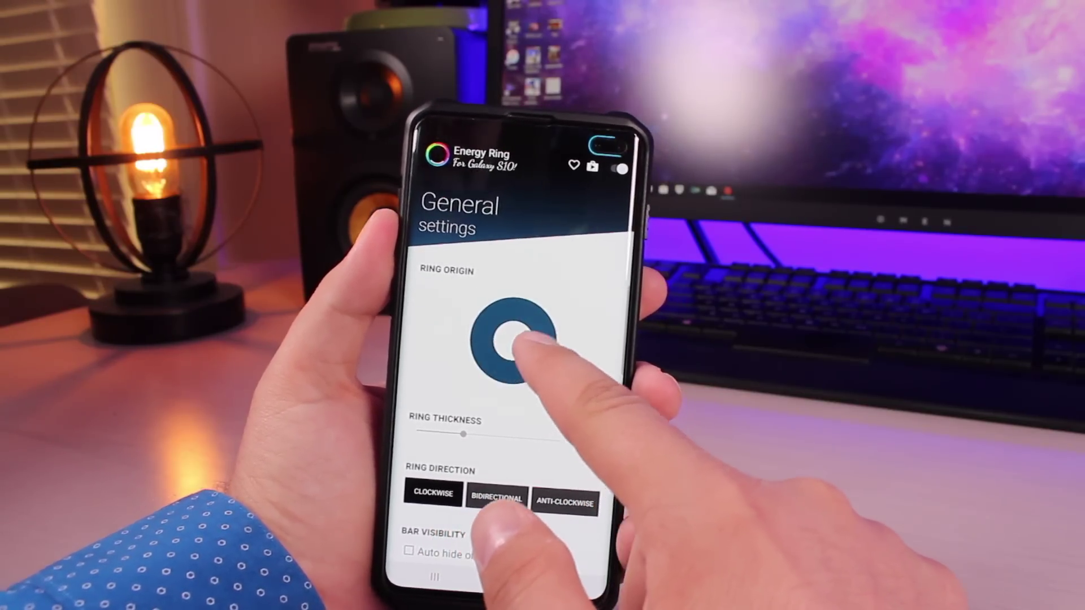
{"action": "scroll", "scroll_direction": "down", "scroll_amount": 3}
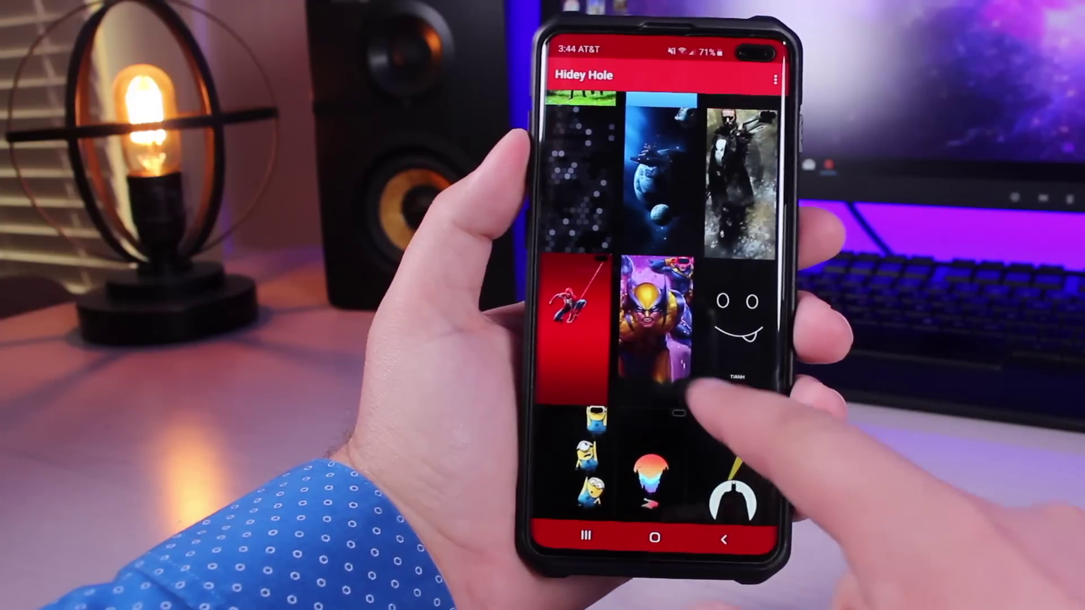
Open the Cyclops and Wolverine wallpaper preview with BR, C, BL and S sliders
{"action": "left_click", "coordinate": [657, 308]}
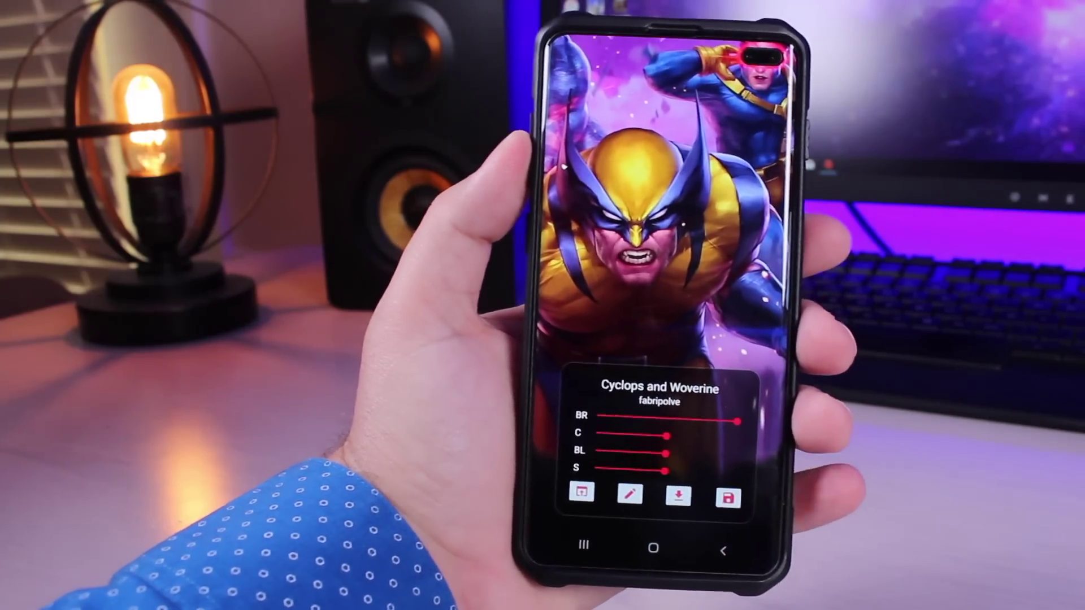